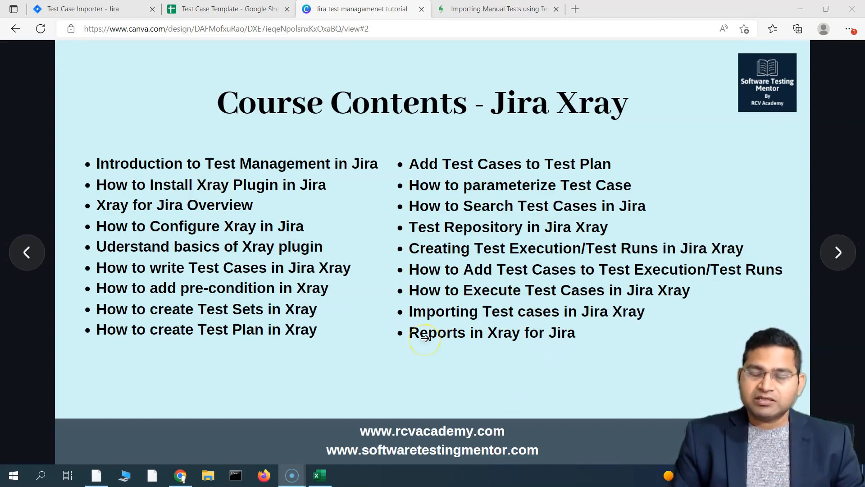
{"action": "mouse_move", "coordinate": [318, 315]}
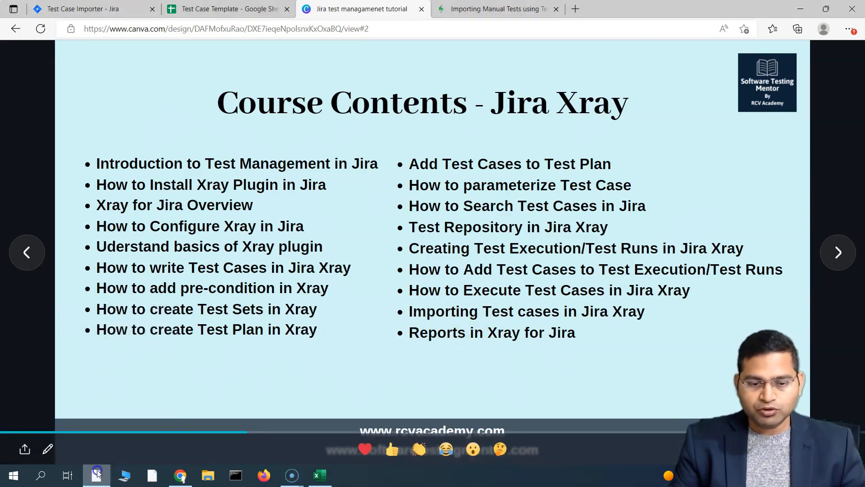
- Switch to the Zoho CRM Sample Project from recent projects and go to its Reports section
{"action": "left_click", "coordinate": [93, 9]}
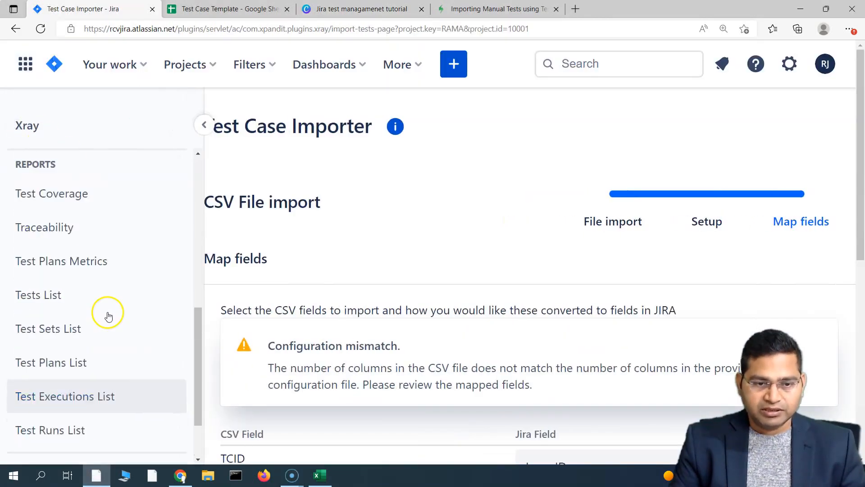
{"action": "left_click", "coordinate": [185, 64]}
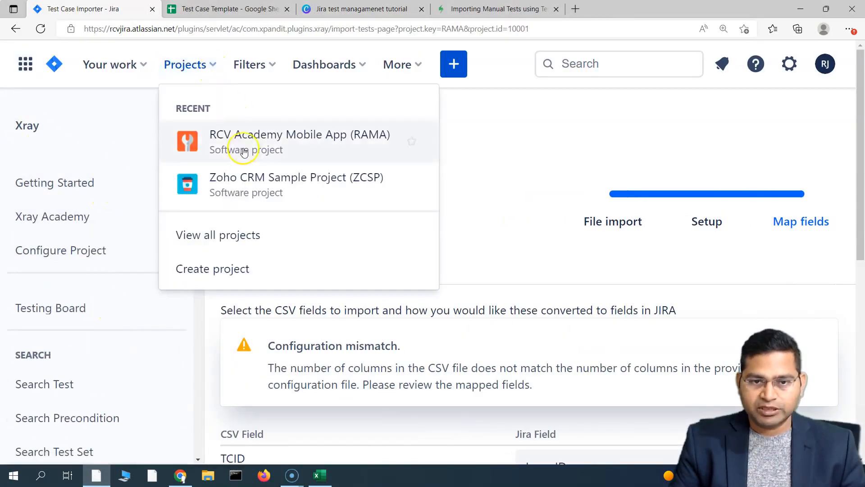
{"action": "left_click", "coordinate": [296, 183]}
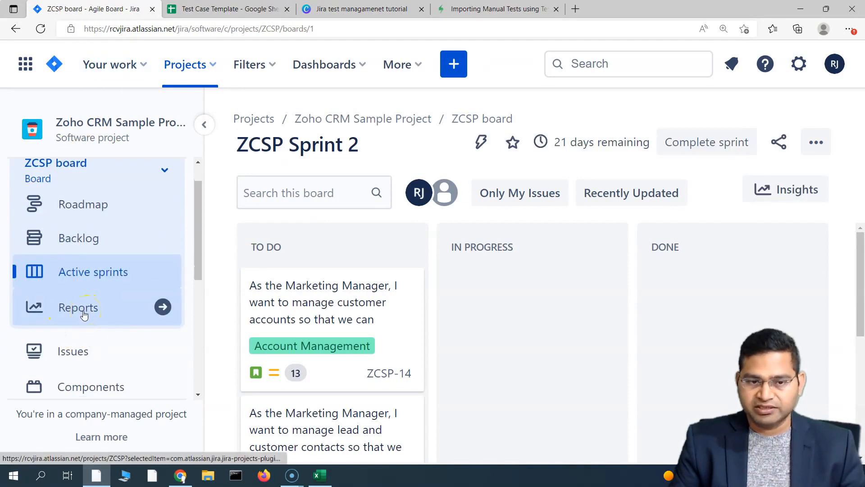
{"action": "left_click", "coordinate": [77, 307]}
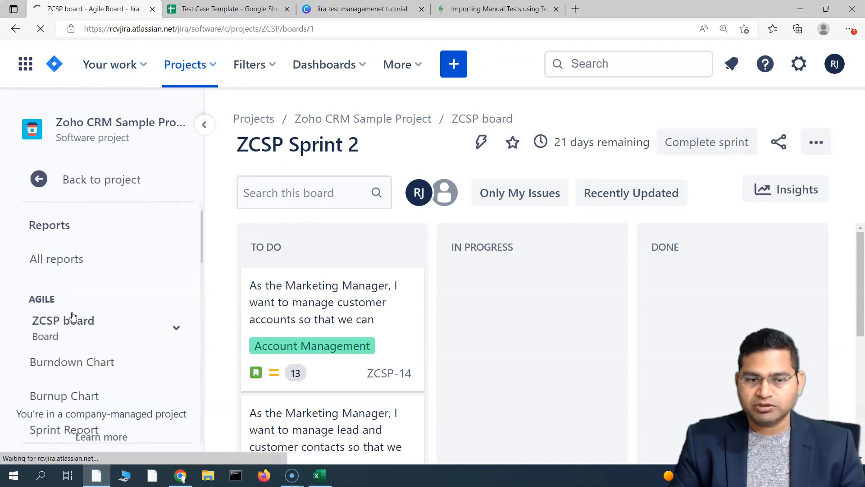
- Show all reports and scroll through the Agile, Issue analysis and Xray report cards
{"action": "left_click", "coordinate": [56, 259]}
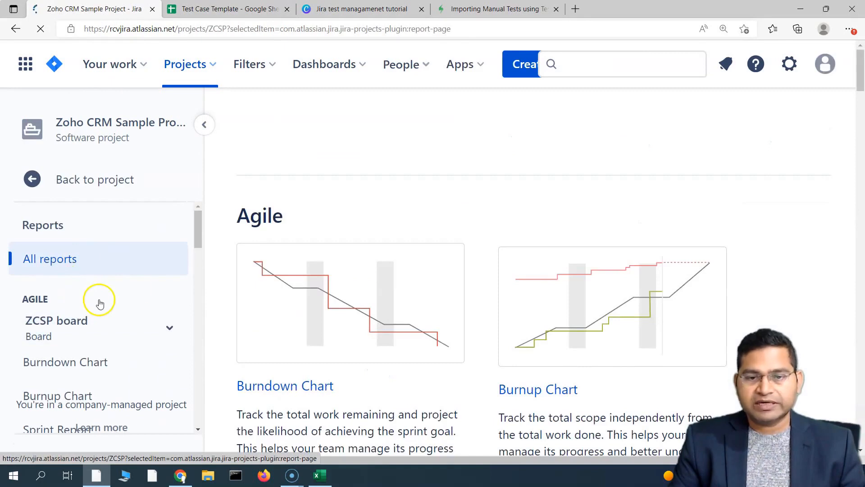
{"action": "scroll", "scroll_direction": "down", "scroll_amount": 3}
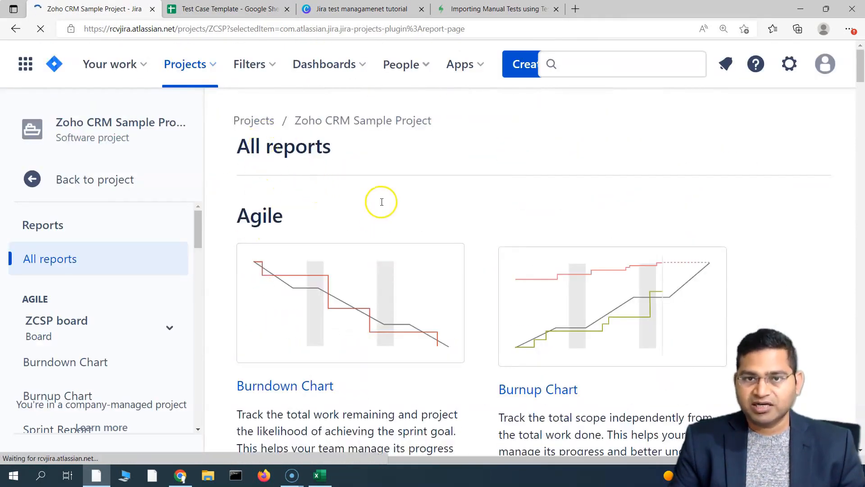
{"action": "scroll", "scroll_direction": "down", "scroll_amount": 3}
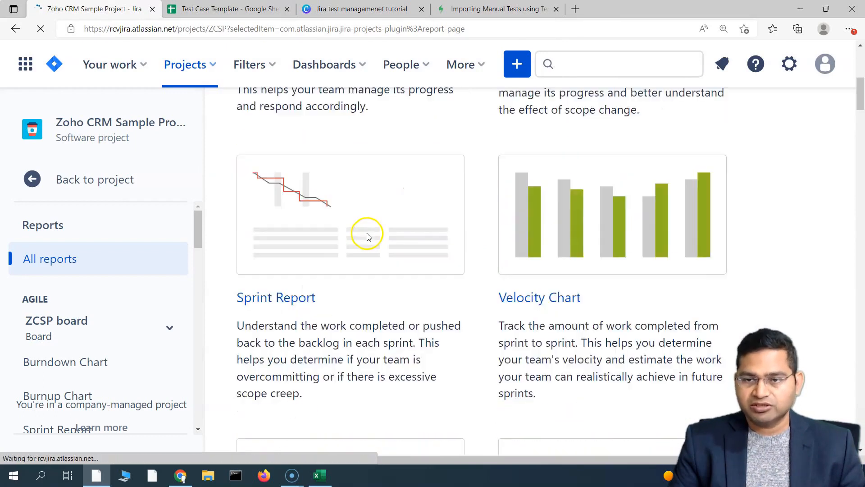
{"action": "scroll", "scroll_direction": "down", "scroll_amount": 3}
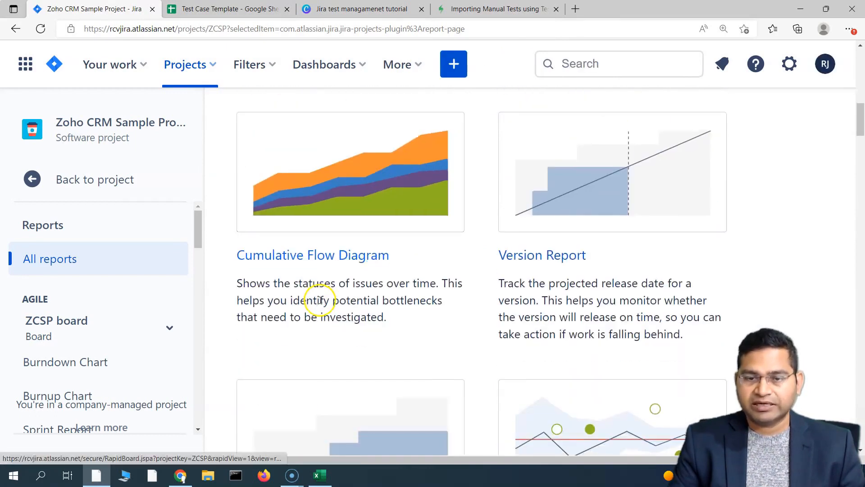
{"action": "scroll", "scroll_direction": "down", "scroll_amount": 3}
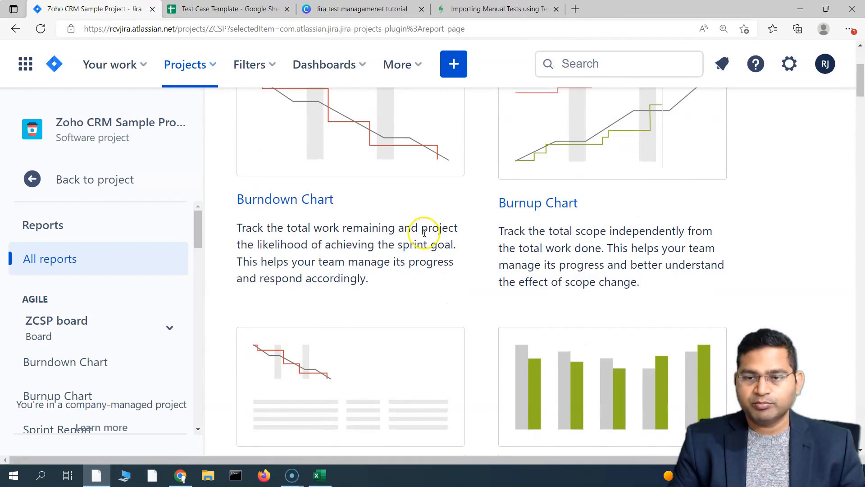
{"action": "scroll", "scroll_direction": "down", "scroll_amount": 3}
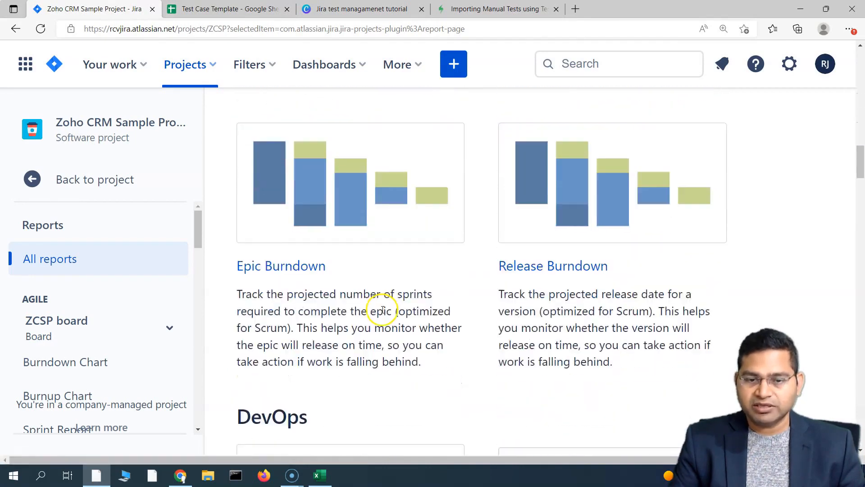
{"action": "scroll", "scroll_direction": "down", "scroll_amount": 3}
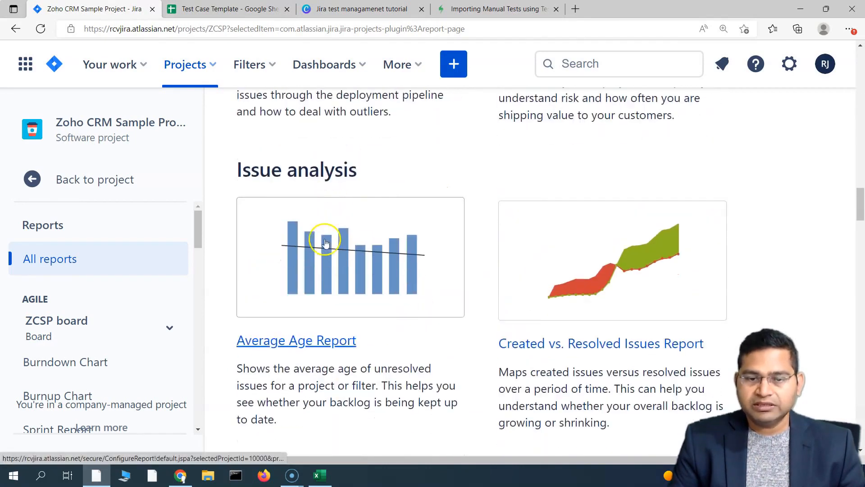
{"action": "scroll", "scroll_direction": "down", "scroll_amount": 3}
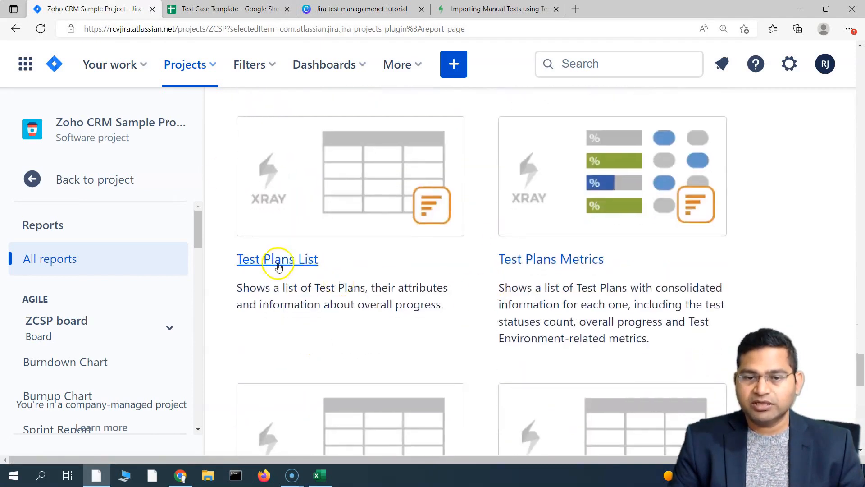
{"action": "scroll", "scroll_direction": "down", "scroll_amount": 3}
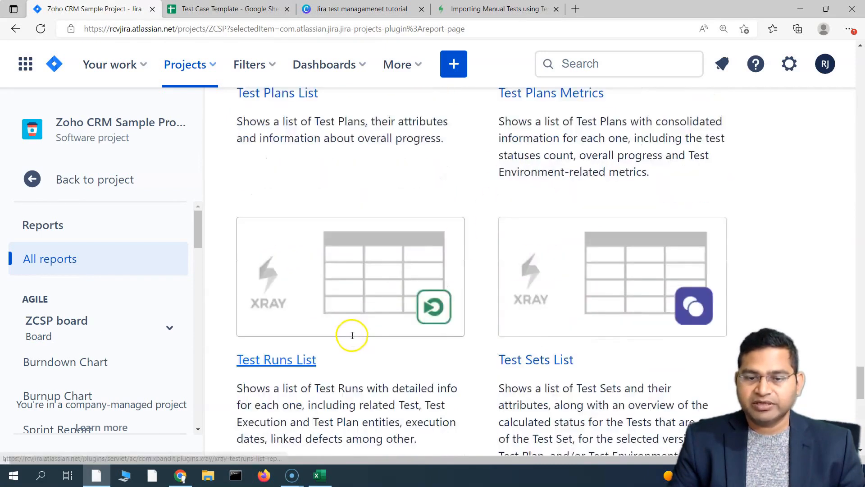
{"action": "scroll", "scroll_direction": "down", "scroll_amount": 3}
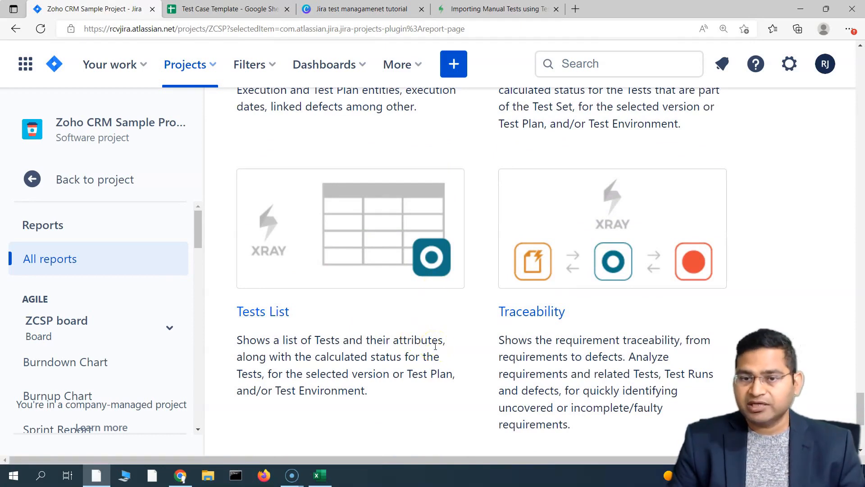
{"action": "scroll", "scroll_direction": "down", "scroll_amount": 3}
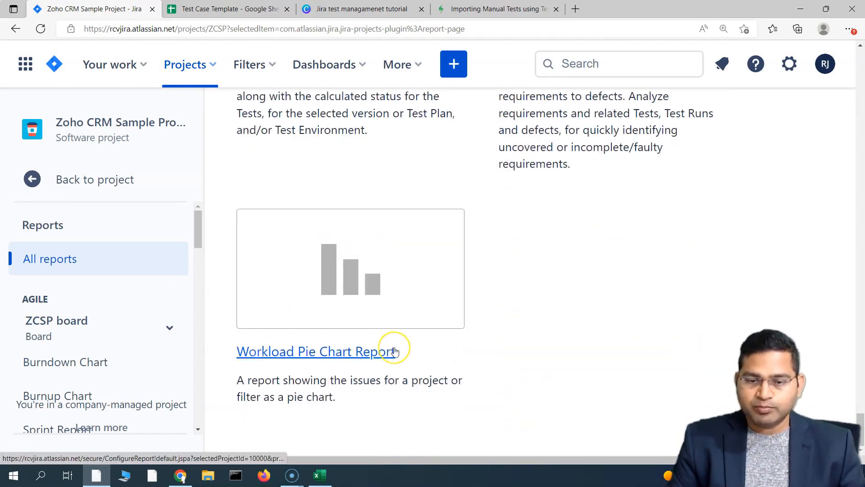
{"action": "scroll", "scroll_direction": "down", "scroll_amount": 3}
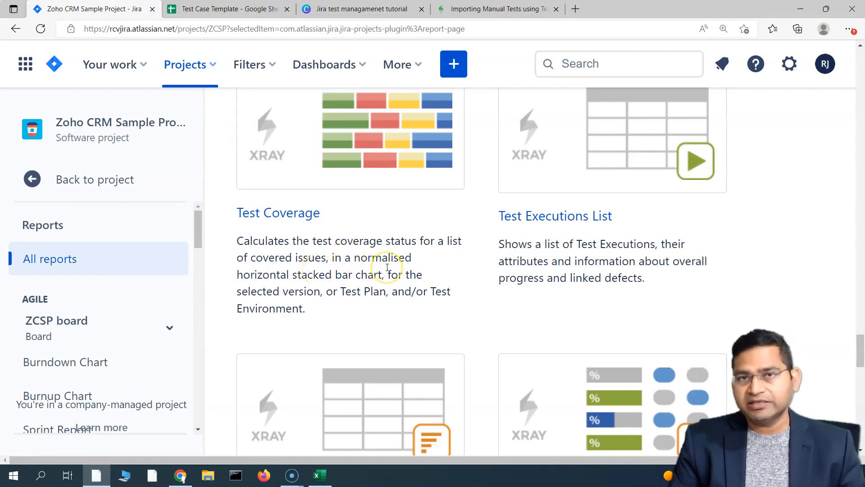
{"action": "scroll", "scroll_direction": "down", "scroll_amount": 3}
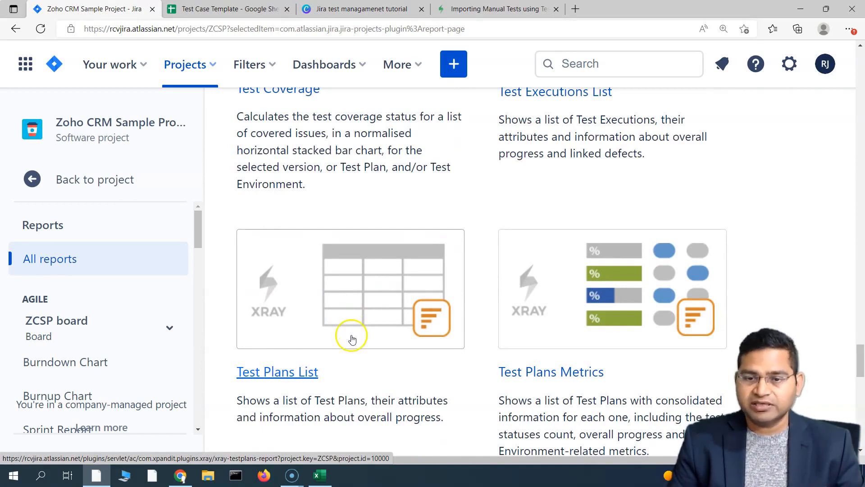
{"action": "scroll", "scroll_direction": "down", "scroll_amount": 3}
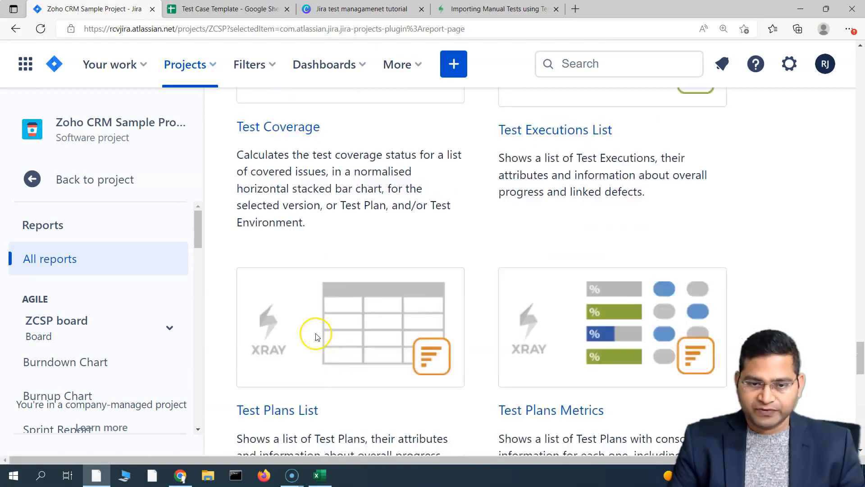
{"action": "scroll", "scroll_direction": "down", "scroll_amount": 3}
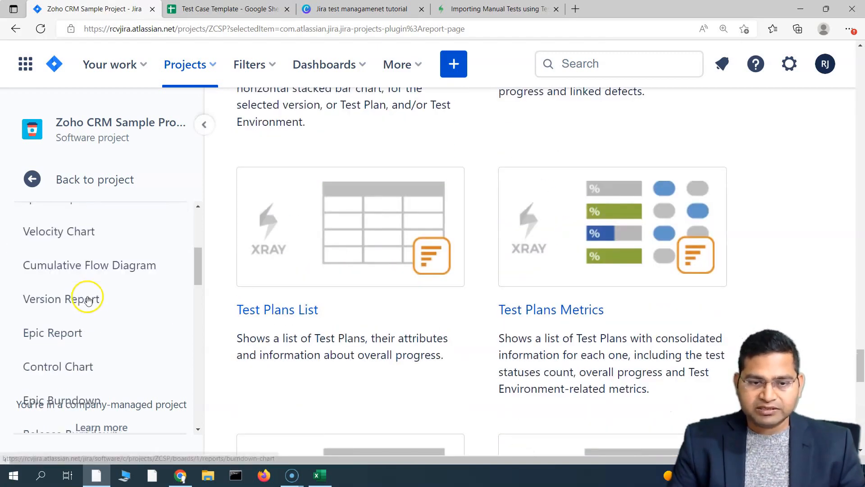
{"action": "scroll", "scroll_direction": "down", "scroll_amount": 3}
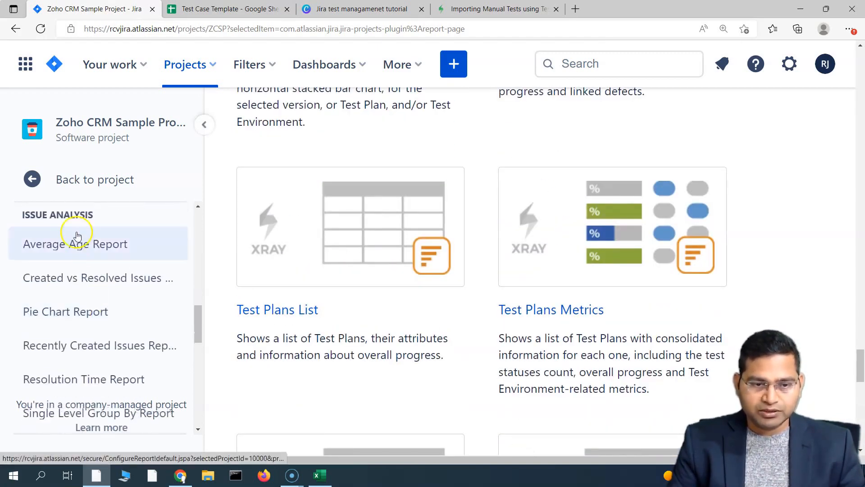
{"action": "scroll", "scroll_direction": "down", "scroll_amount": 3}
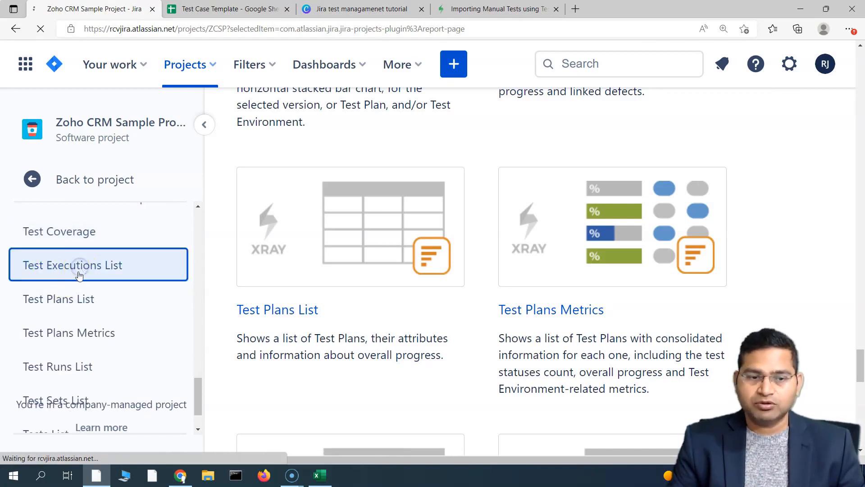
- Bring up the Test Executions List report, check its Advanced JQL filter, and return to Basic
{"action": "left_click", "coordinate": [72, 265]}
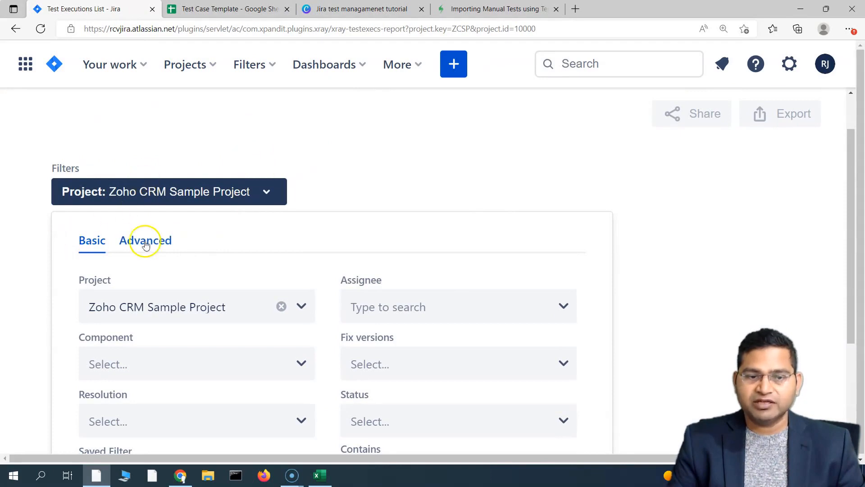
{"action": "left_click", "coordinate": [145, 240]}
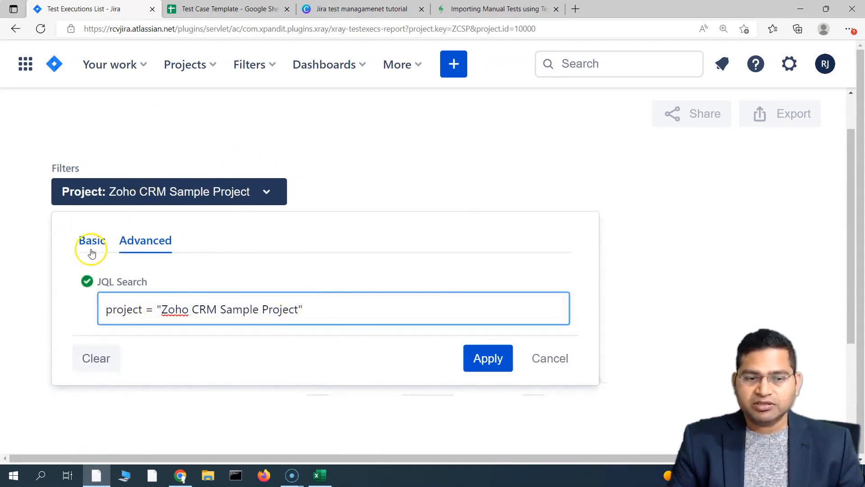
{"action": "left_click", "coordinate": [91, 240]}
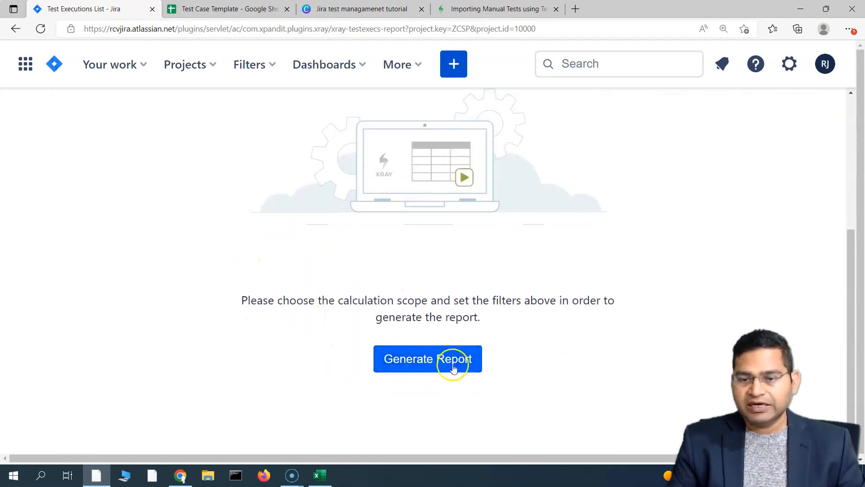
- Generate the Test Executions List showing executions ZCSP-25 to ZCSP-27 with defects and status bars
{"action": "left_click", "coordinate": [427, 358]}
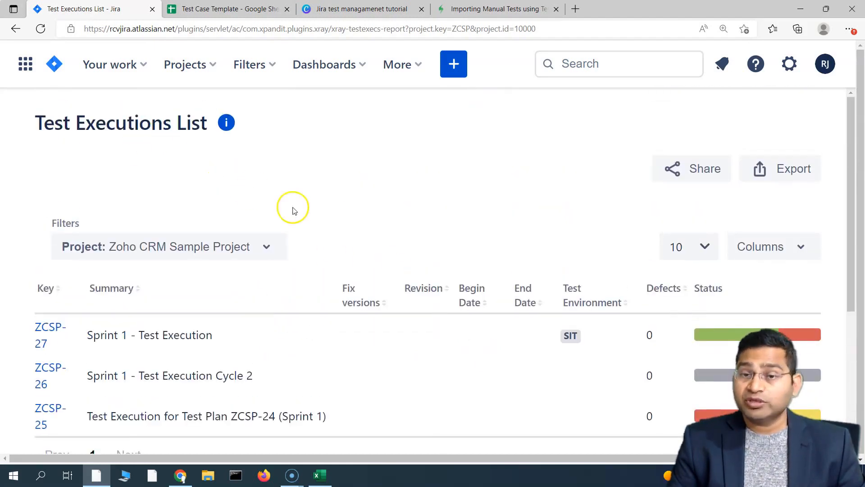
{"action": "scroll", "scroll_direction": "down", "scroll_amount": 3}
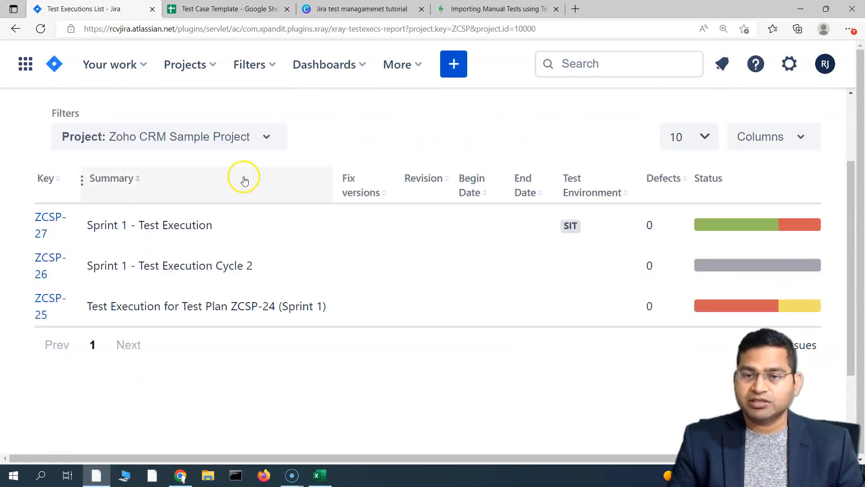
{"action": "scroll", "scroll_direction": "down", "scroll_amount": 3}
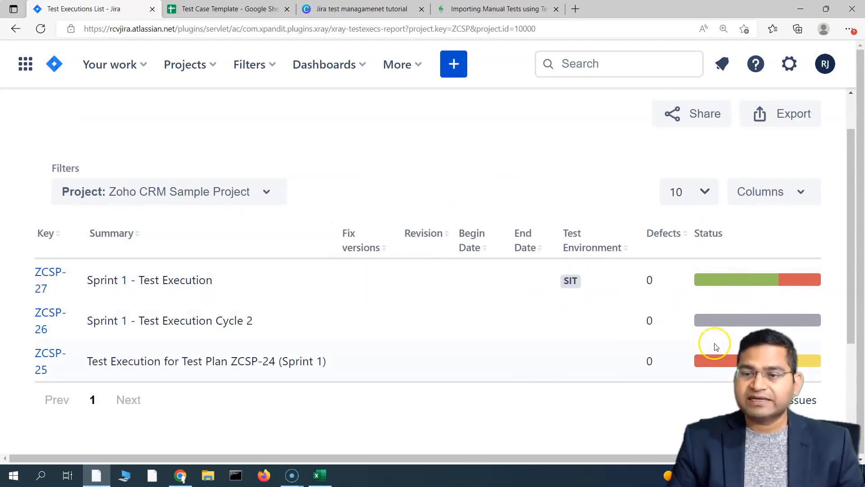
{"action": "mouse_move", "coordinate": [246, 258]}
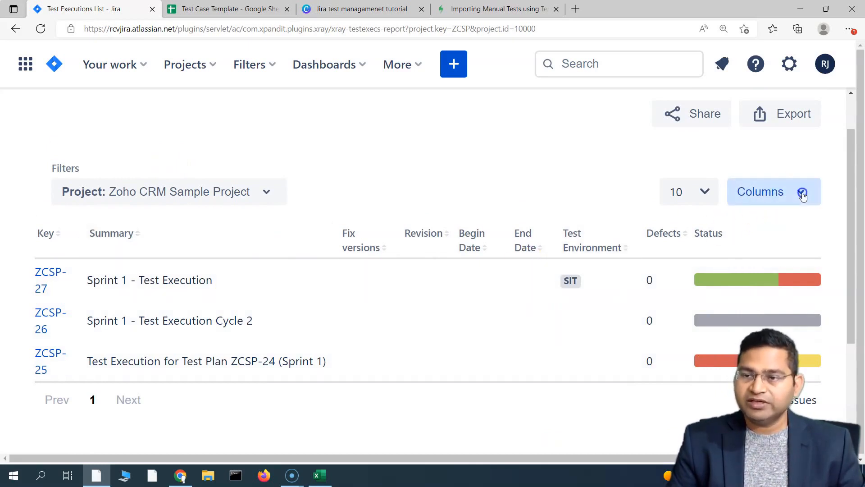
- In the Columns chooser, remove Revision and add Assignee to the executions table
{"action": "left_click", "coordinate": [766, 191]}
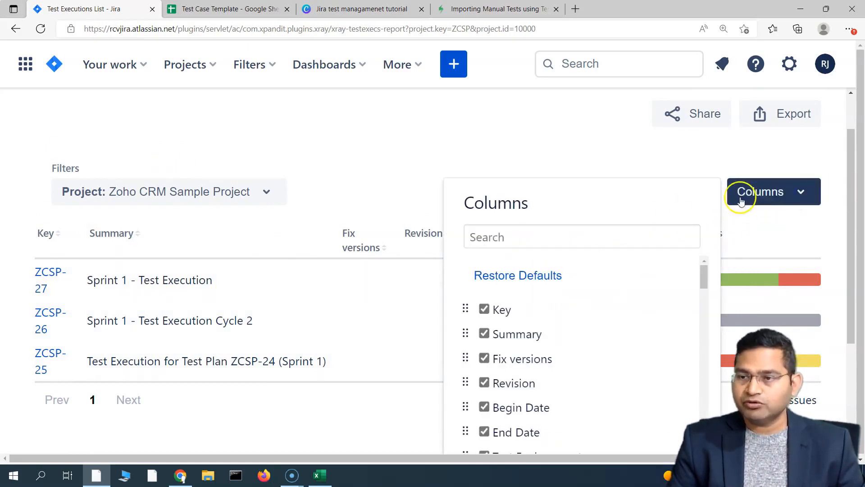
{"action": "scroll", "scroll_direction": "down", "scroll_amount": 3}
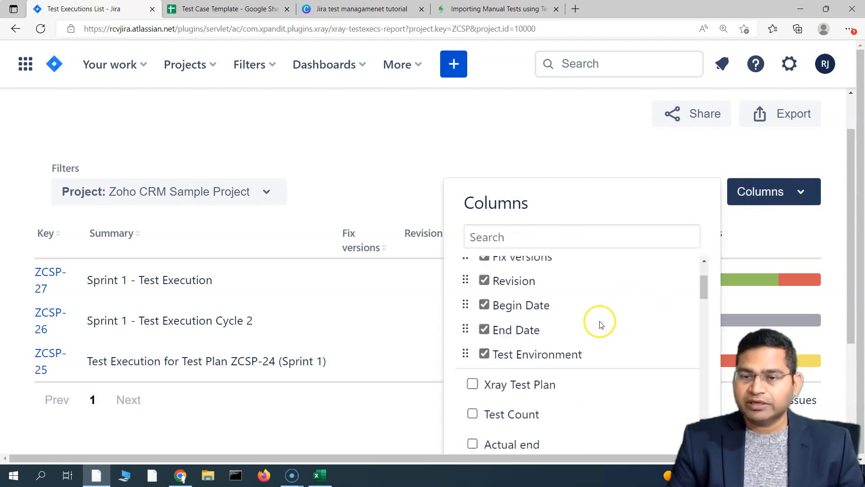
{"action": "scroll", "scroll_direction": "down", "scroll_amount": 3}
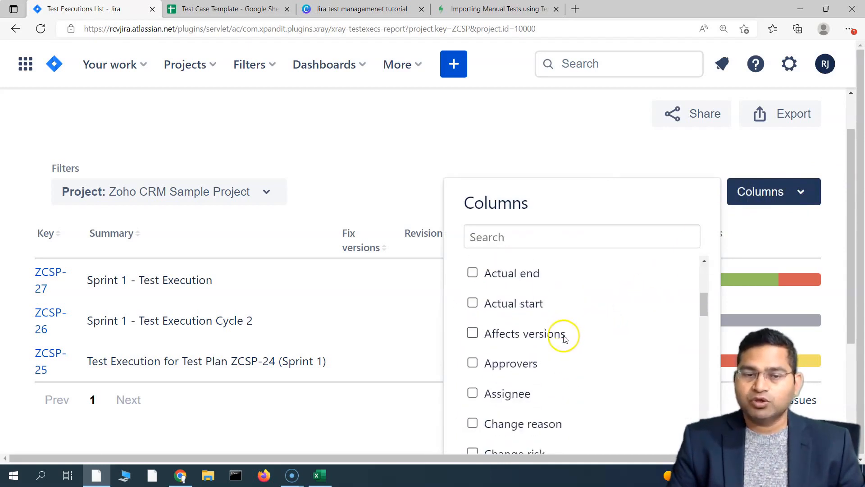
{"action": "scroll", "scroll_direction": "down", "scroll_amount": 3}
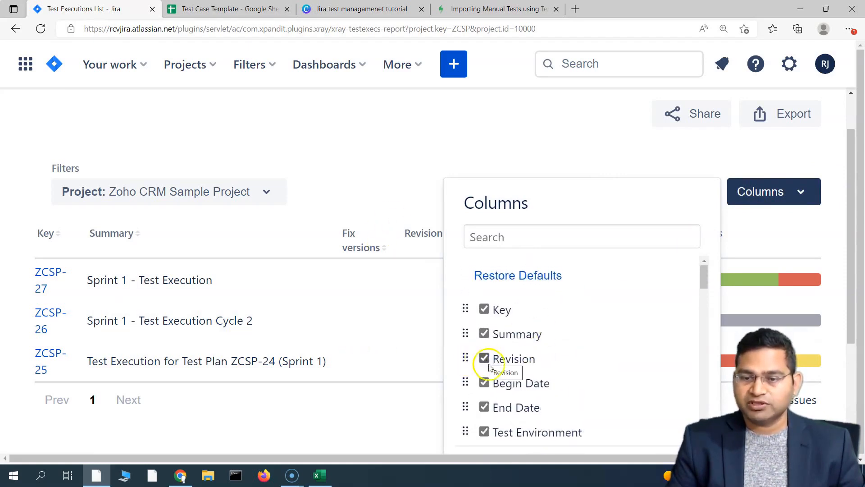
{"action": "left_click", "coordinate": [484, 359]}
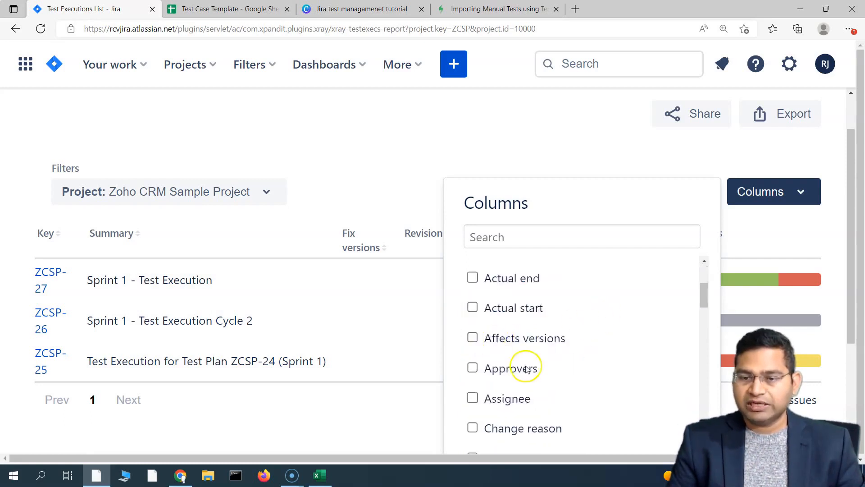
{"action": "left_click", "coordinate": [471, 398]}
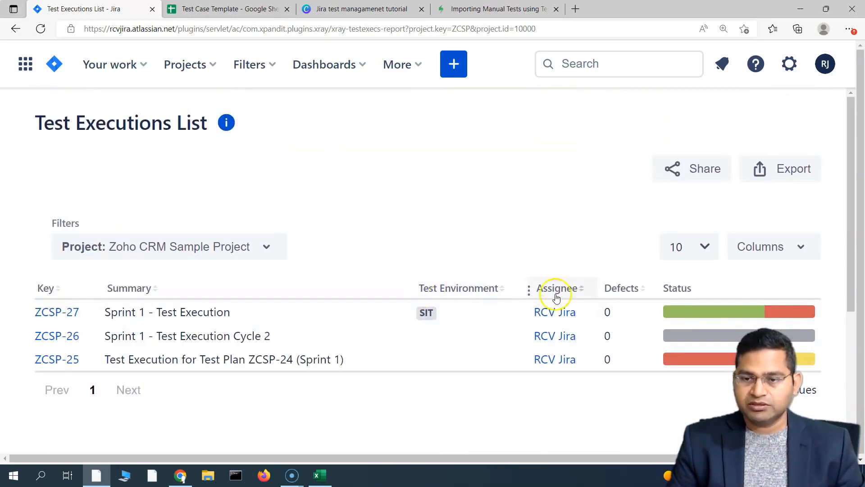
{"action": "mouse_move", "coordinate": [657, 353]}
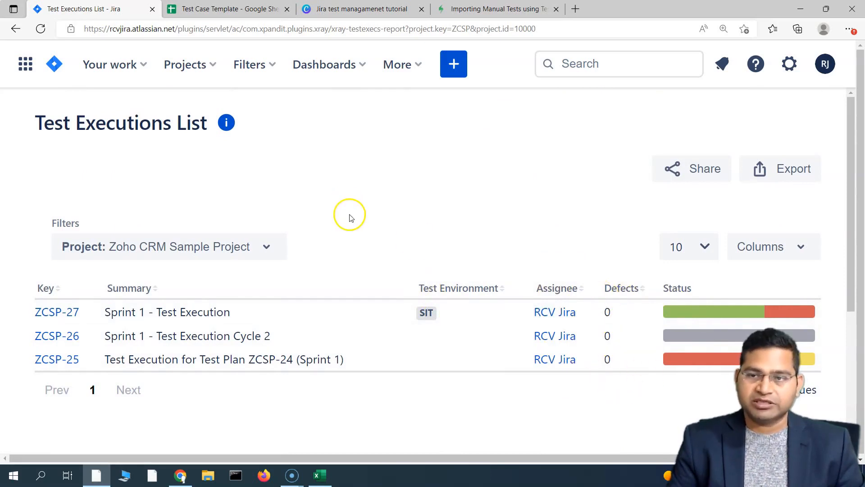
{"action": "scroll", "scroll_direction": "down", "scroll_amount": 3}
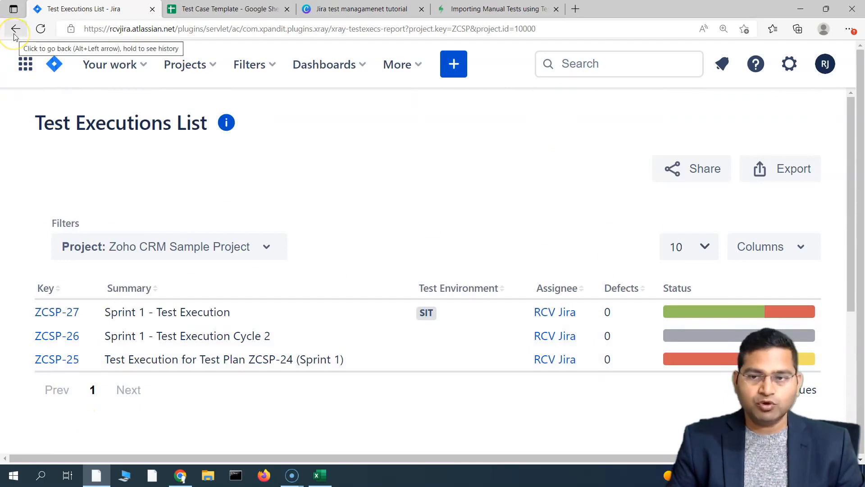
- Go back to the reports catalogue and skim the Test Plans Metrics description
{"action": "left_click", "coordinate": [15, 29]}
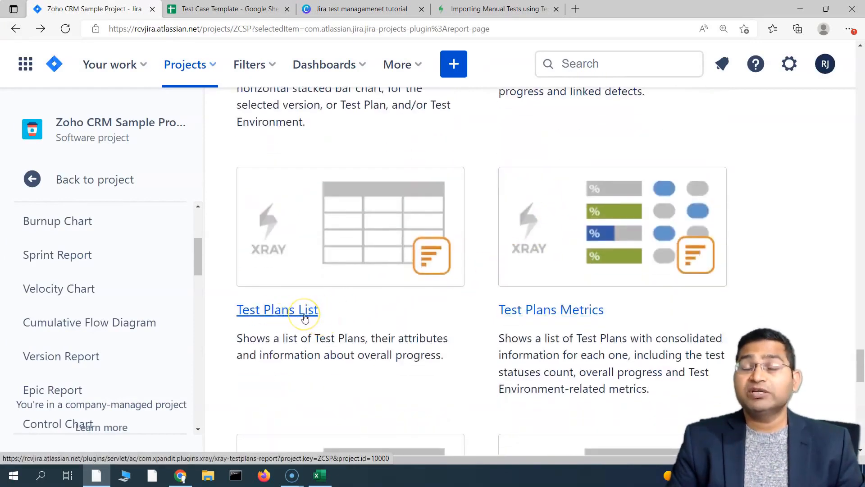
{"action": "scroll", "scroll_direction": "down", "scroll_amount": 3}
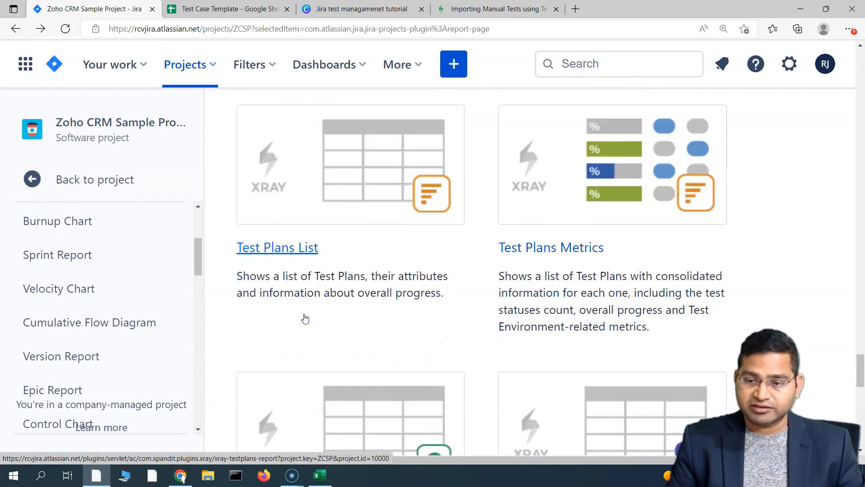
{"action": "mouse_move", "coordinate": [551, 247]}
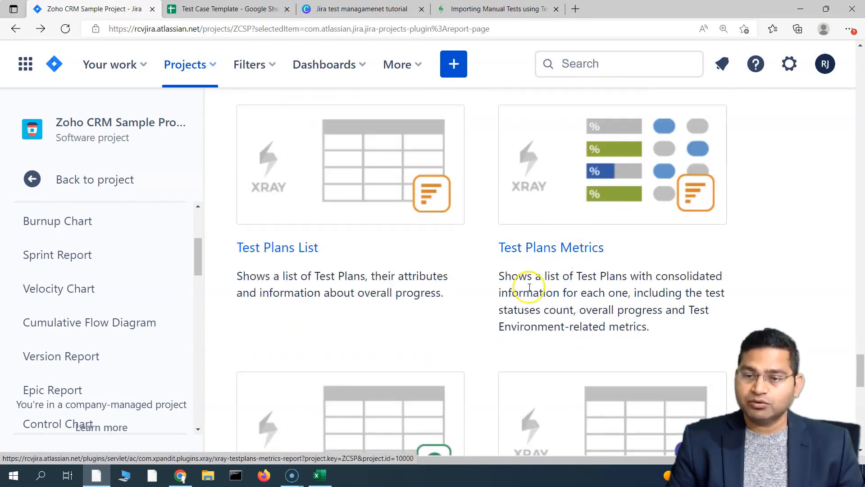
{"action": "left_click_drag", "start_coordinate": [529, 276], "coordinate": [647, 326]}
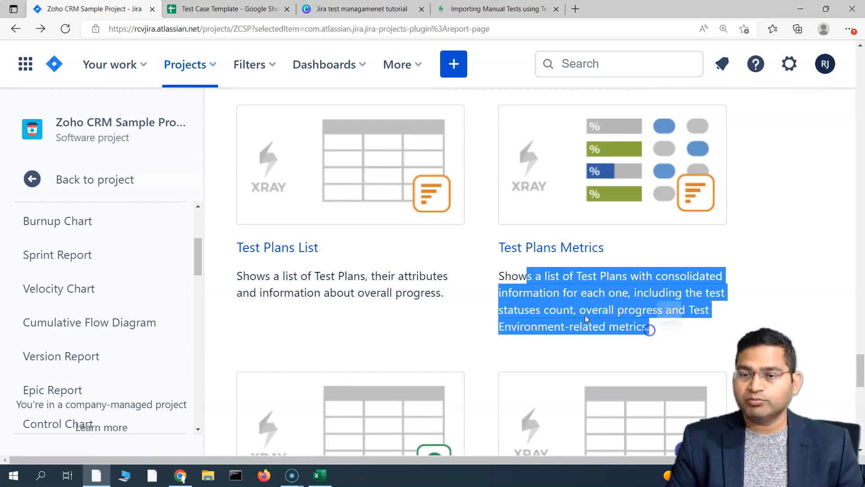
{"action": "left_click", "coordinate": [643, 292]}
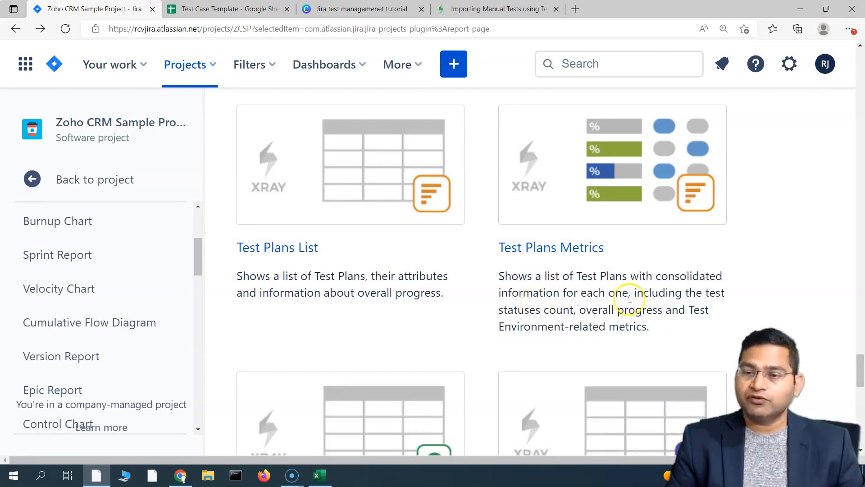
{"action": "mouse_move", "coordinate": [589, 316]}
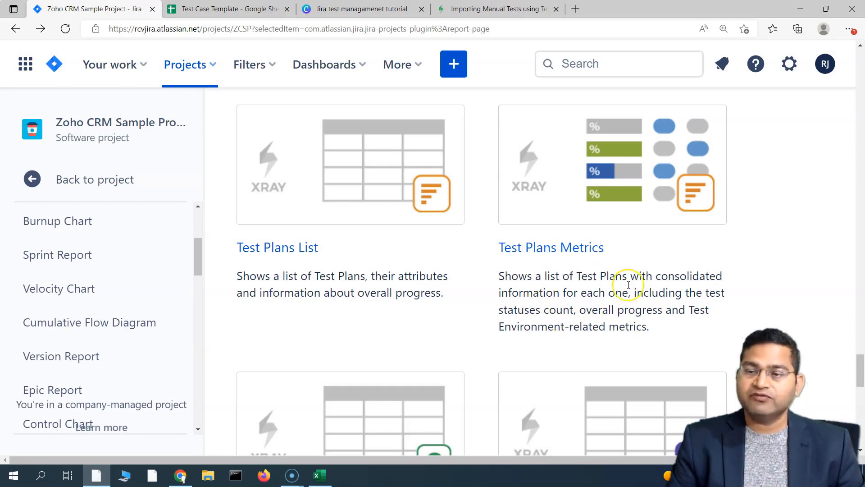
{"action": "mouse_move", "coordinate": [368, 164]}
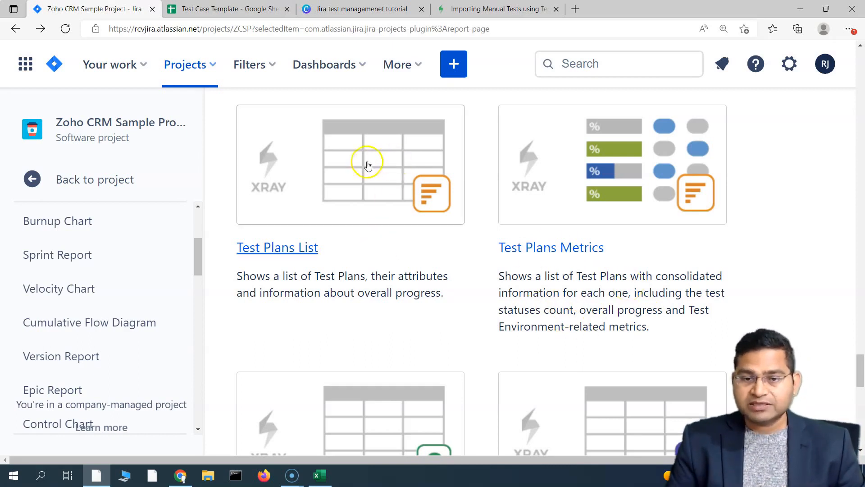
- Scroll down the Xray report cards to Tests List and Traceability and choose Tests List
{"action": "scroll", "scroll_direction": "down", "scroll_amount": 3}
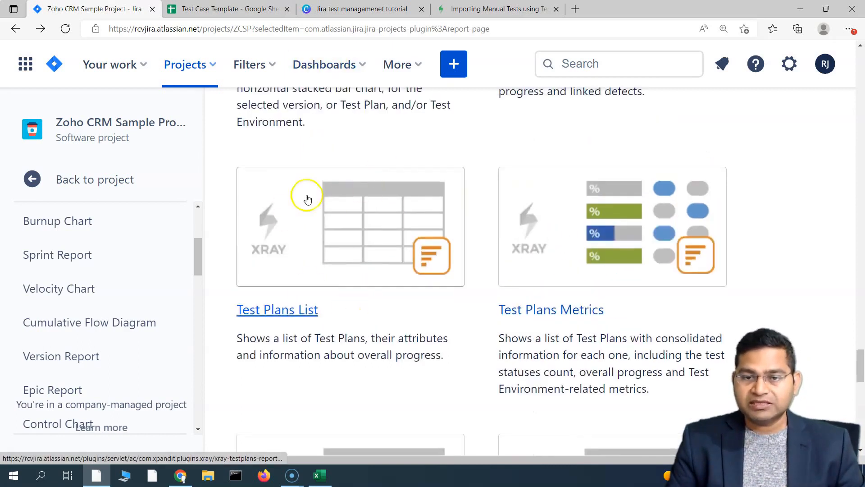
{"action": "scroll", "scroll_direction": "down", "scroll_amount": 3}
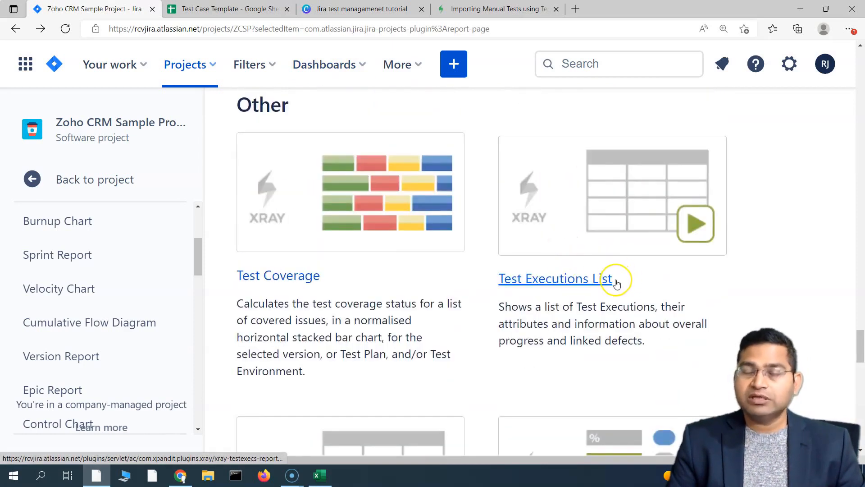
{"action": "scroll", "scroll_direction": "down", "scroll_amount": 3}
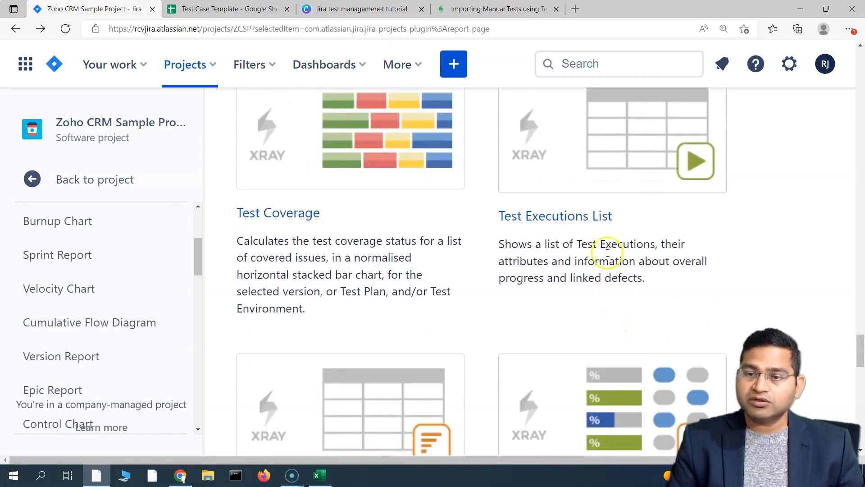
{"action": "scroll", "scroll_direction": "down", "scroll_amount": 3}
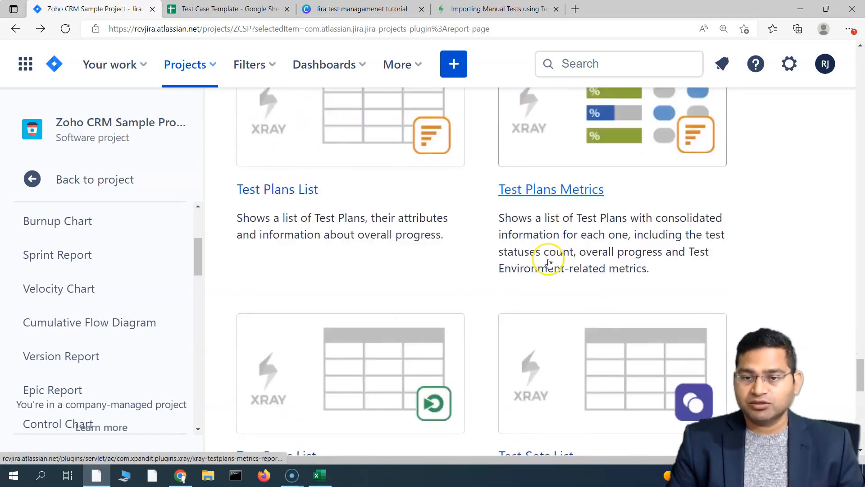
{"action": "scroll", "scroll_direction": "down", "scroll_amount": 3}
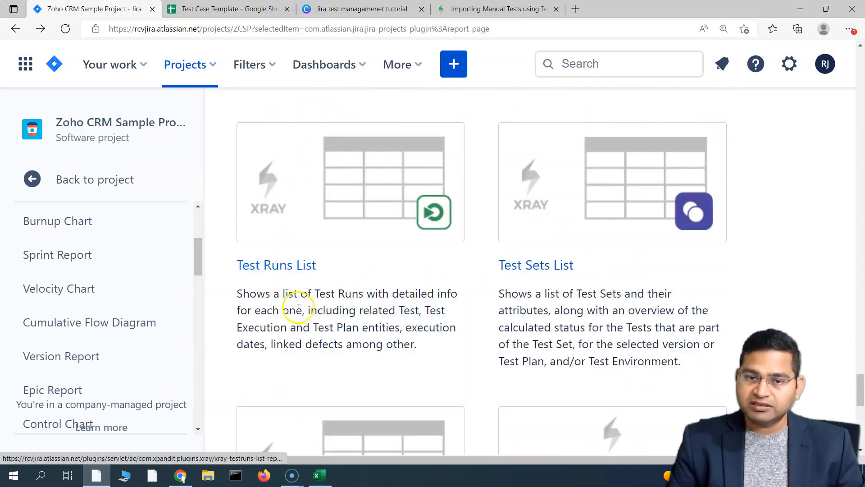
{"action": "mouse_move", "coordinate": [554, 302]}
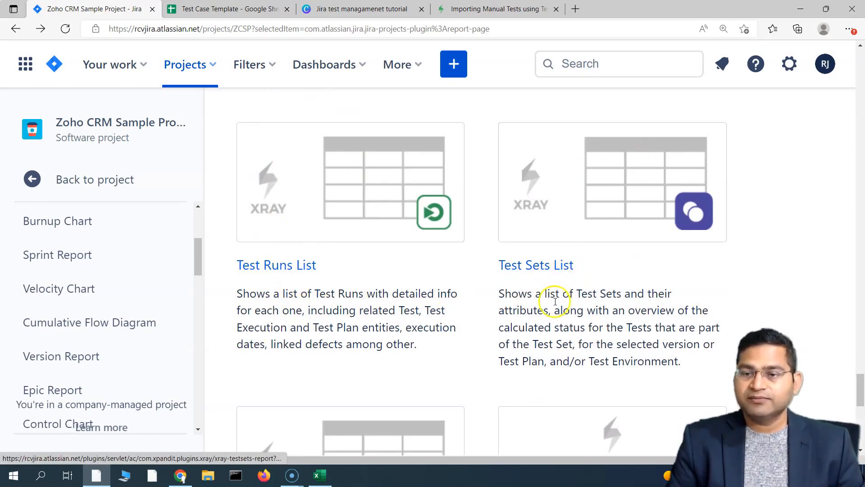
{"action": "mouse_move", "coordinate": [636, 188]}
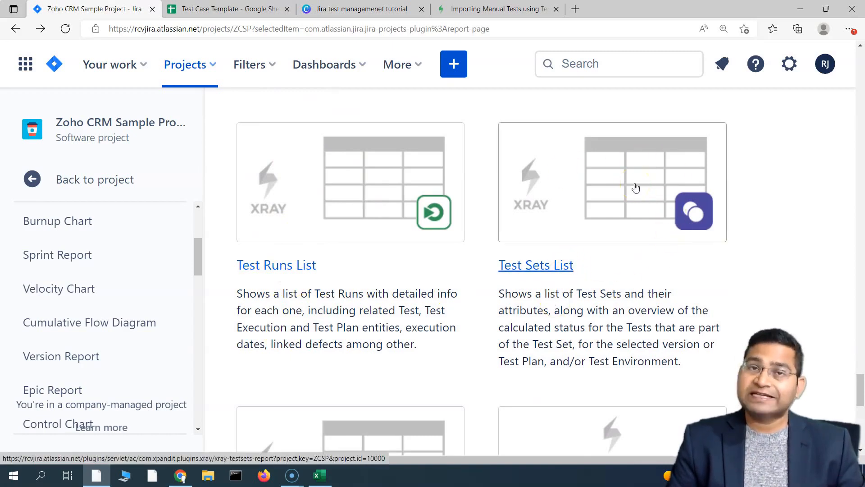
{"action": "scroll", "scroll_direction": "down", "scroll_amount": 3}
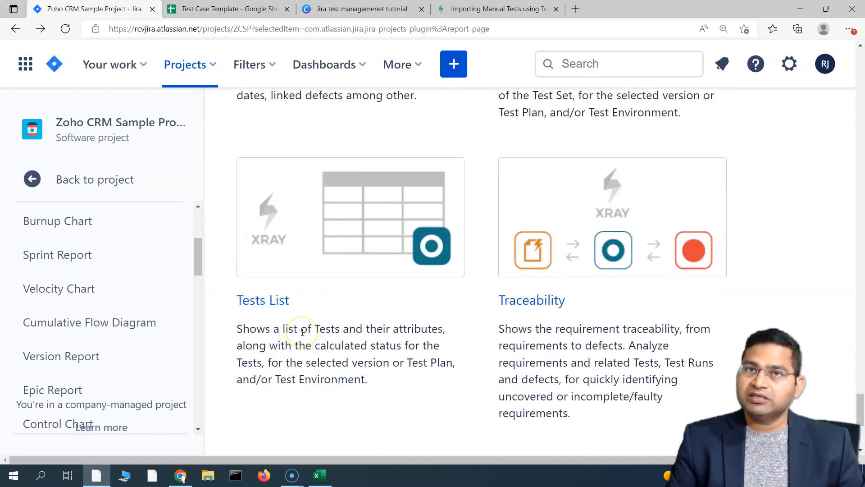
{"action": "left_click", "coordinate": [262, 299]}
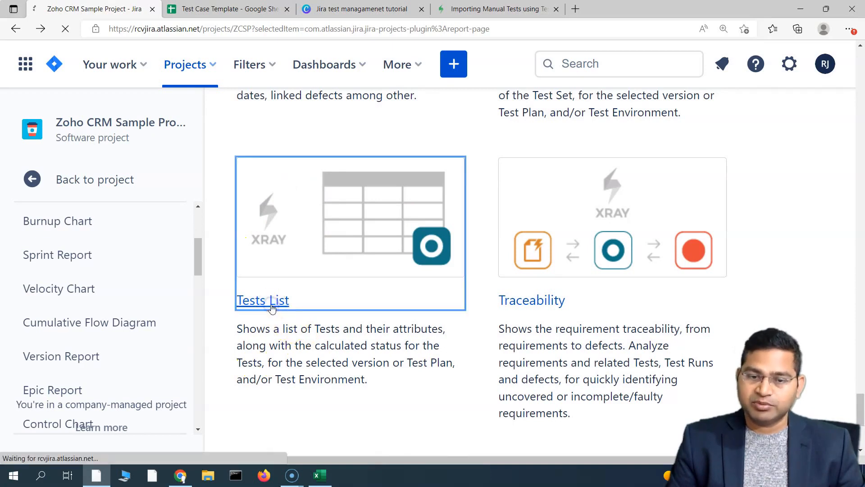
- Generate the Tests List showing ZCSP-17 to ZCSP-19 all FAILED, then bring up its Scope settings
{"action": "left_click", "coordinate": [262, 299]}
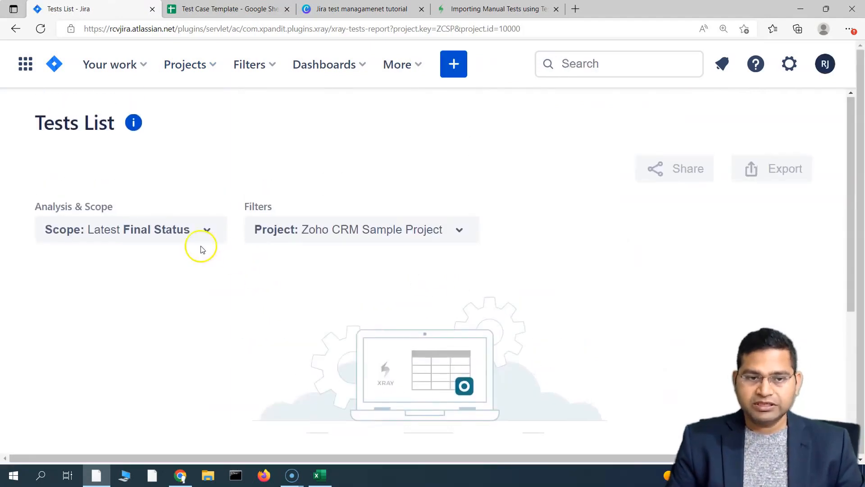
{"action": "mouse_move", "coordinate": [145, 236]}
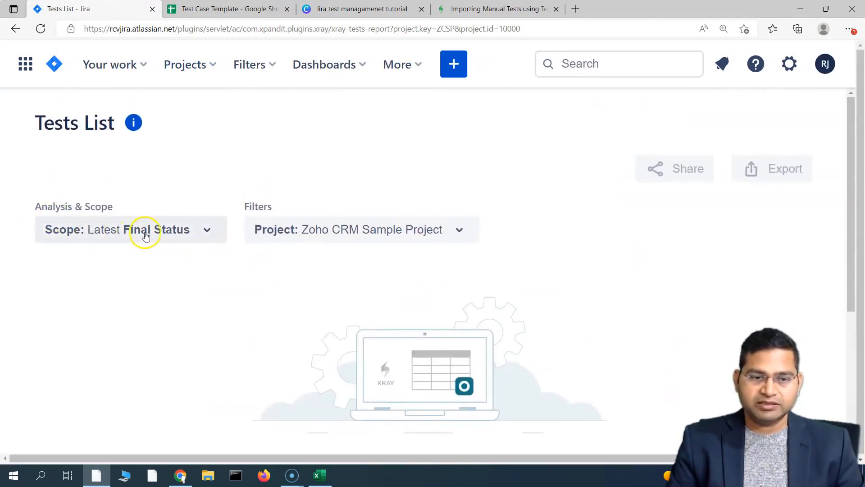
{"action": "left_click", "coordinate": [130, 229]}
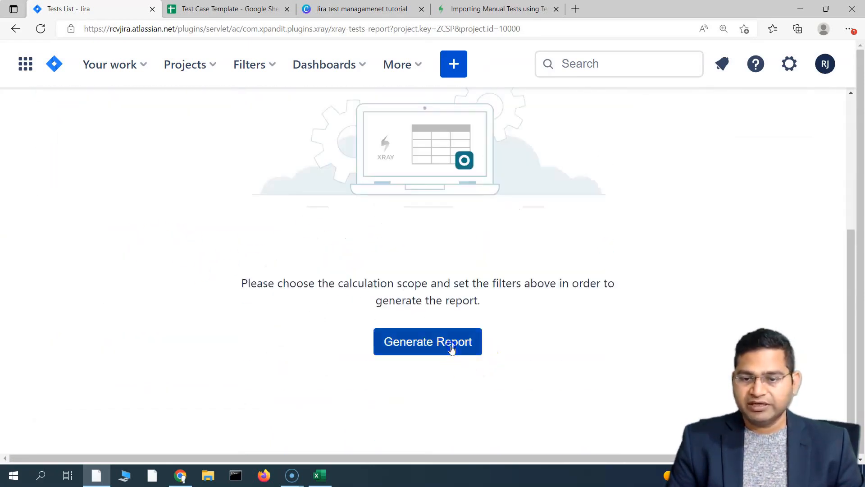
{"action": "left_click", "coordinate": [427, 341]}
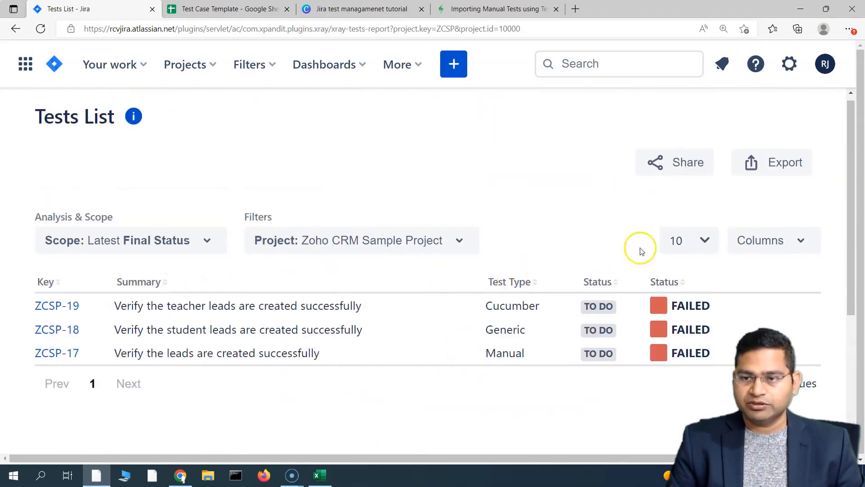
{"action": "mouse_move", "coordinate": [461, 365]}
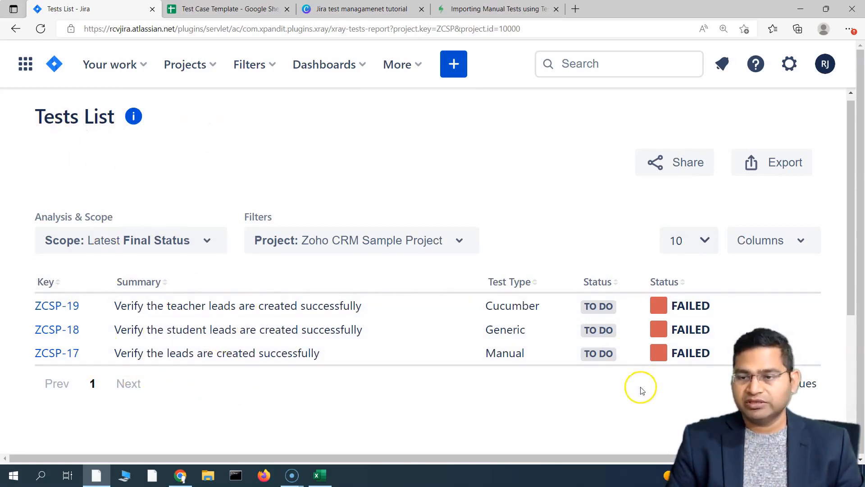
{"action": "scroll", "scroll_direction": "down", "scroll_amount": 3}
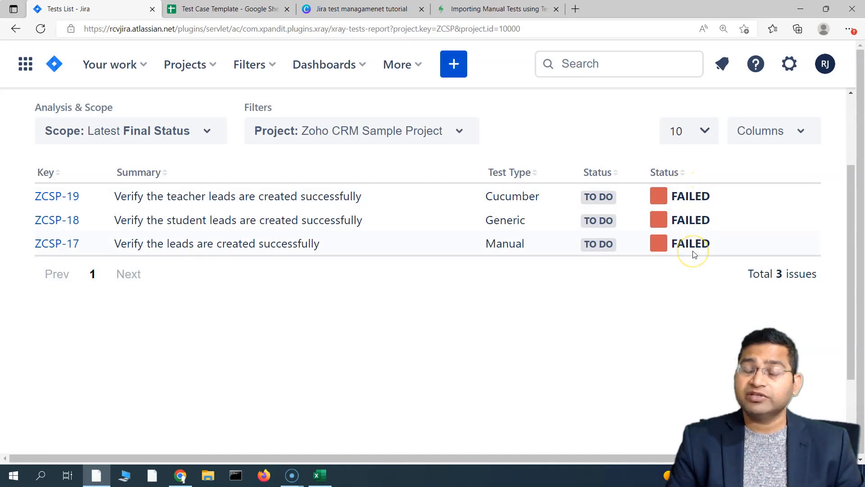
{"action": "left_click", "coordinate": [131, 130]}
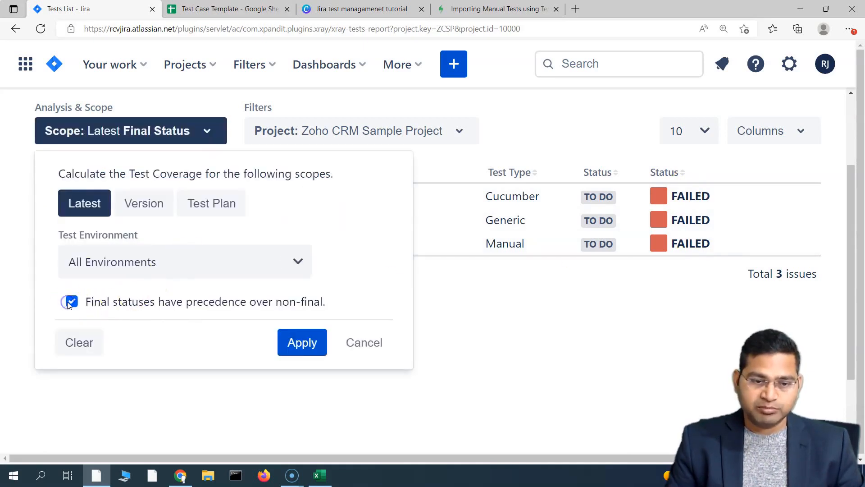
- Uncheck 'Final statuses have precedence over non-final' and apply, so ZCSP-19 shows TO DO
{"action": "left_click", "coordinate": [71, 301]}
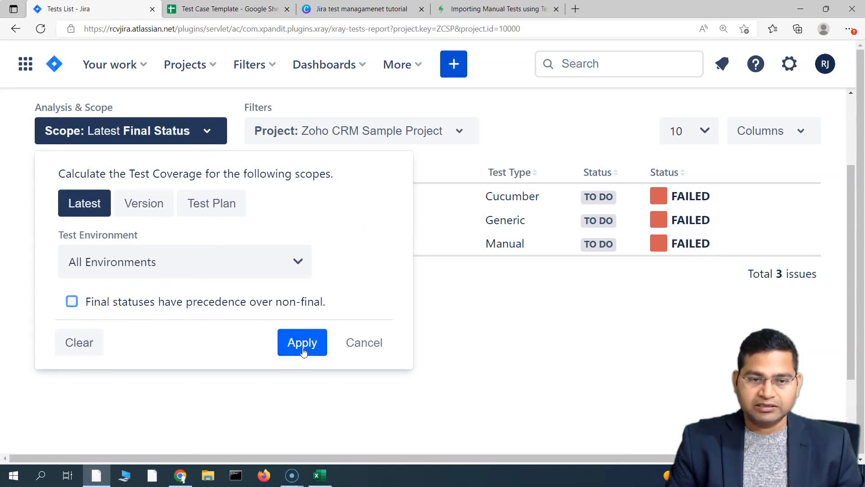
{"action": "left_click", "coordinate": [302, 342]}
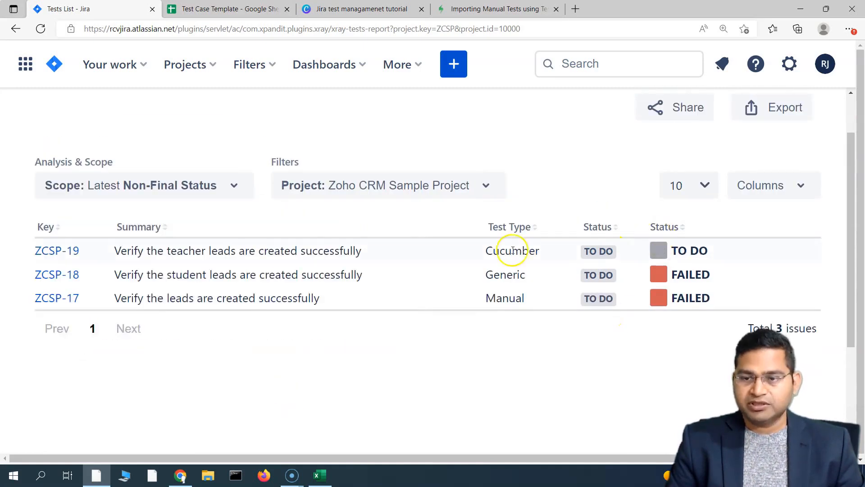
{"action": "scroll", "scroll_direction": "down", "scroll_amount": 3}
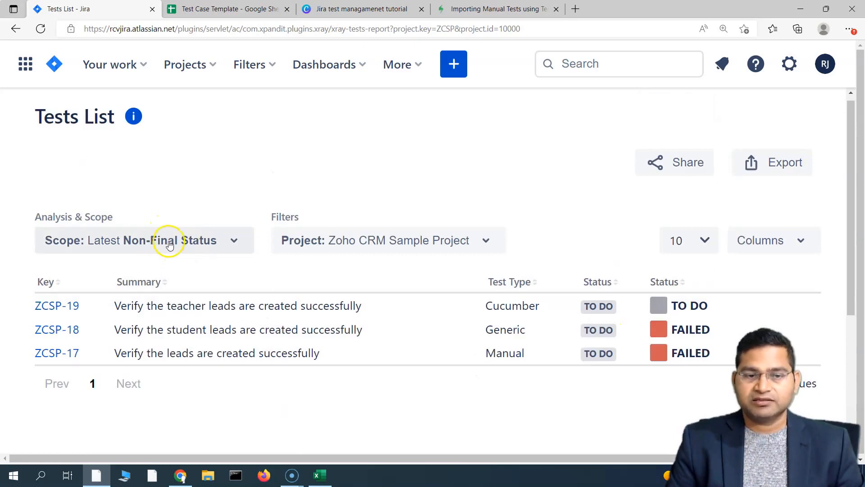